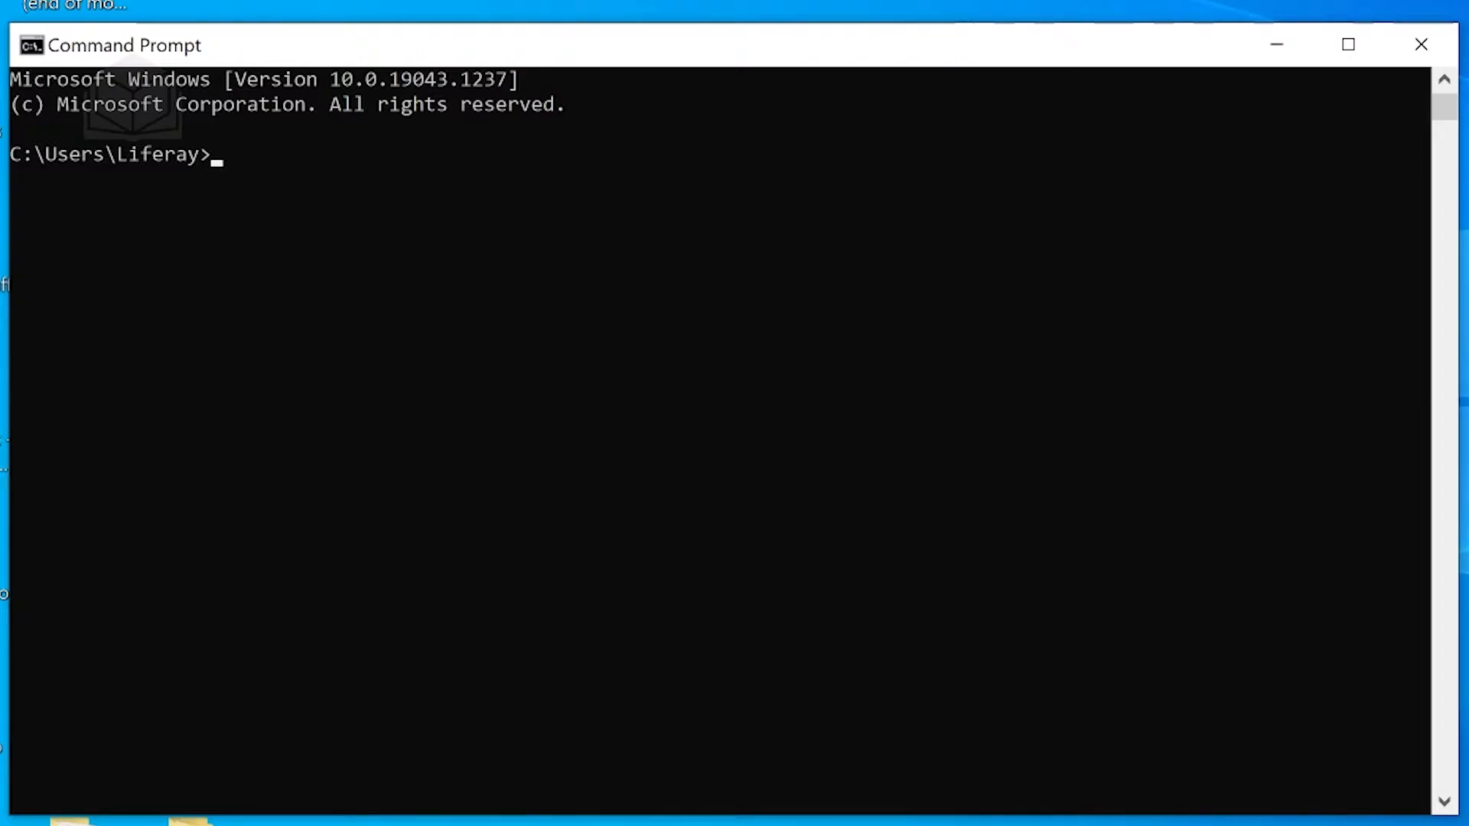
# Run 'yo liferay-theme' to start the Liferay theme generator
pyautogui.write('yo')
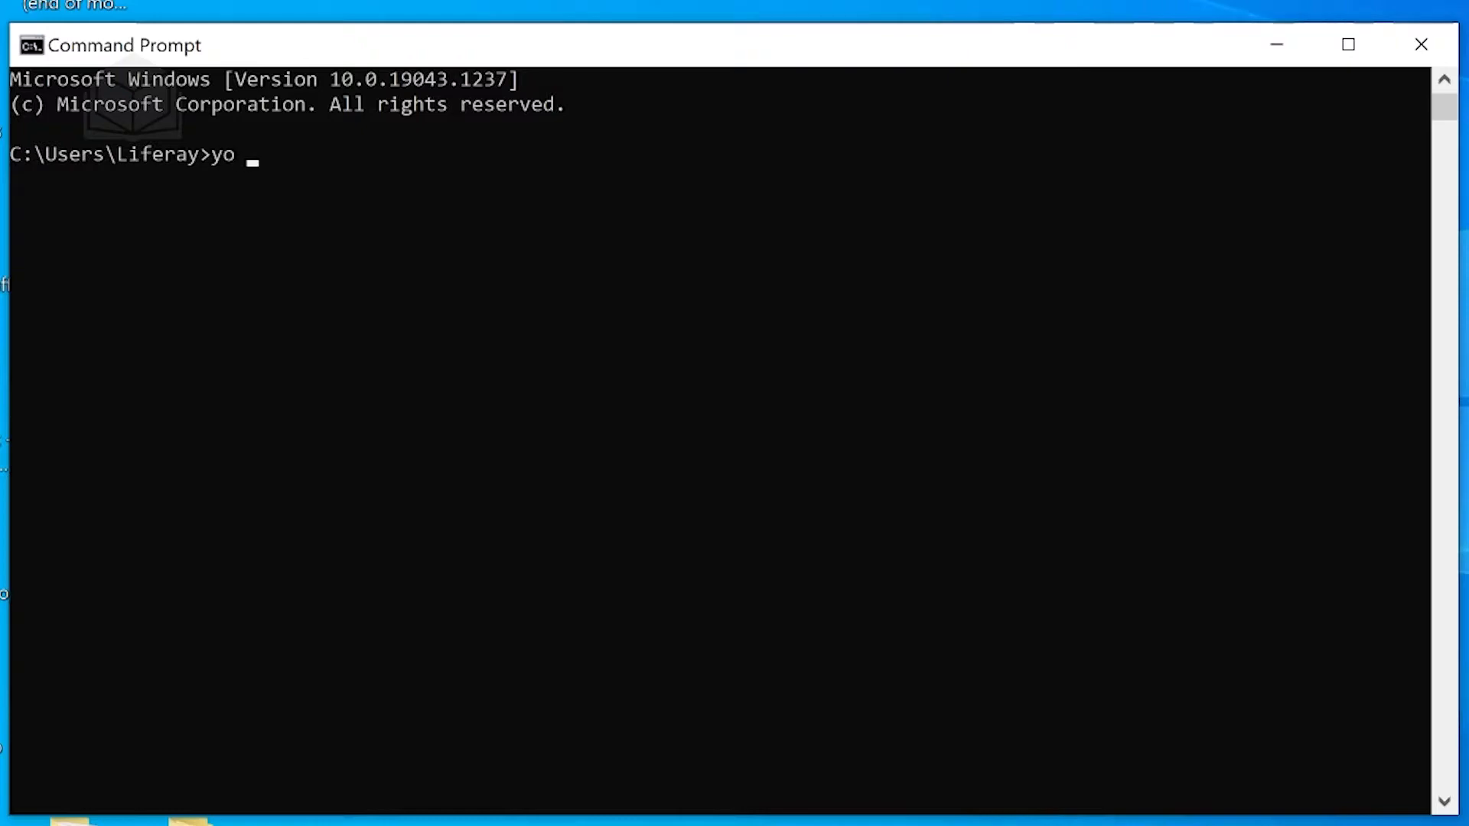
pyautogui.write('liferay')
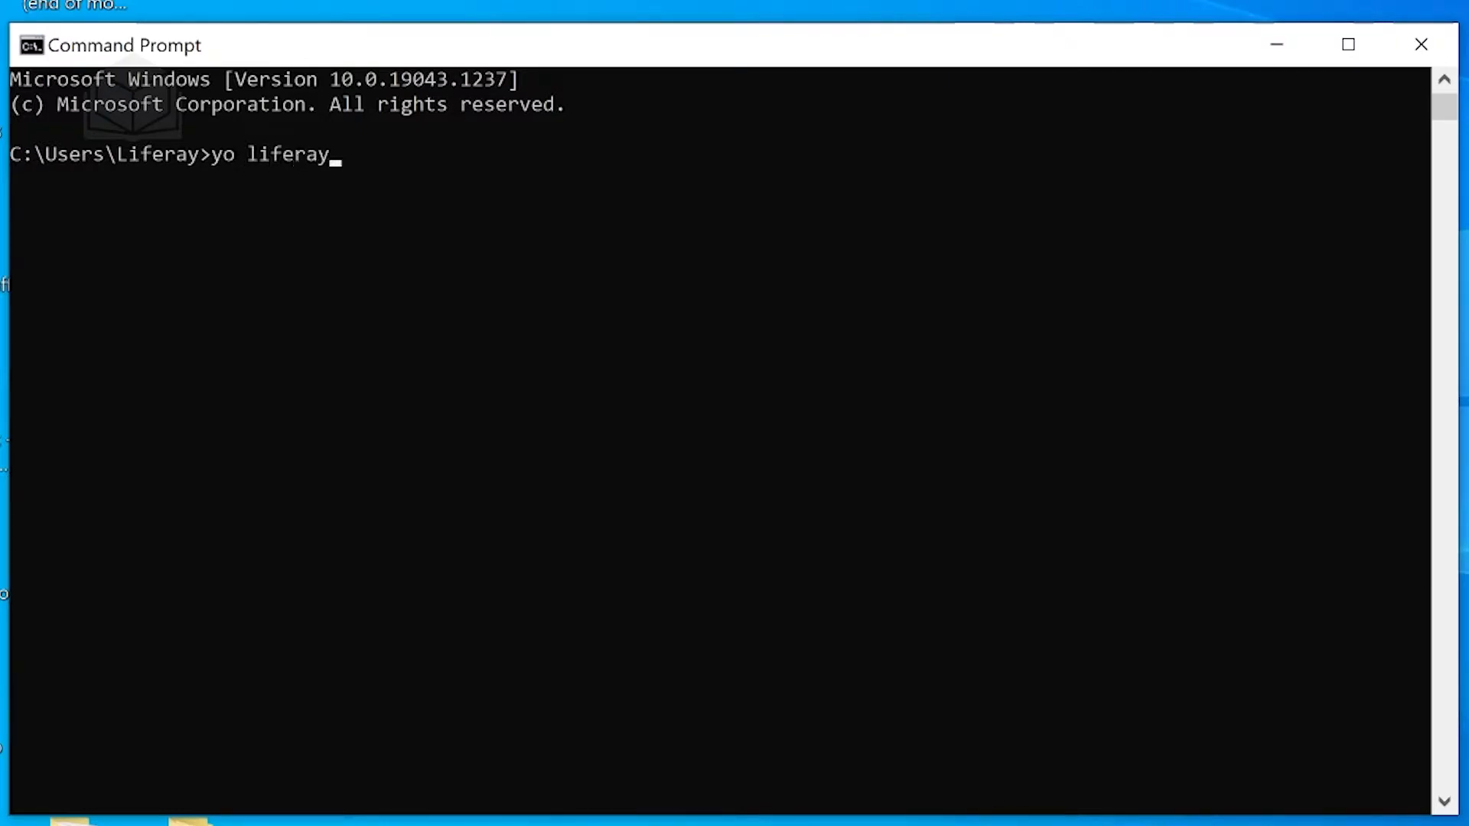
pyautogui.write('-theme')
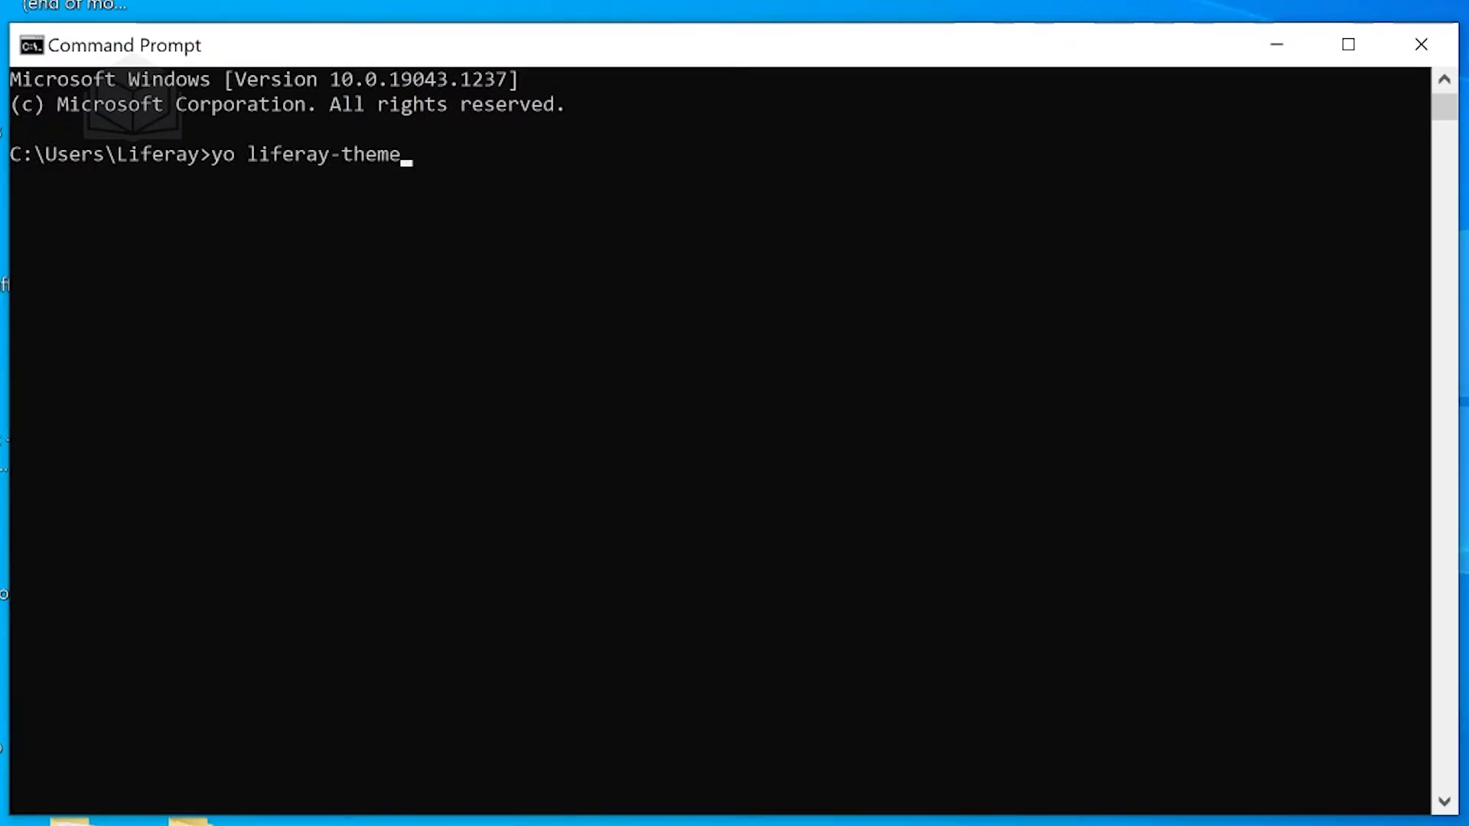
pyautogui.press('enter')
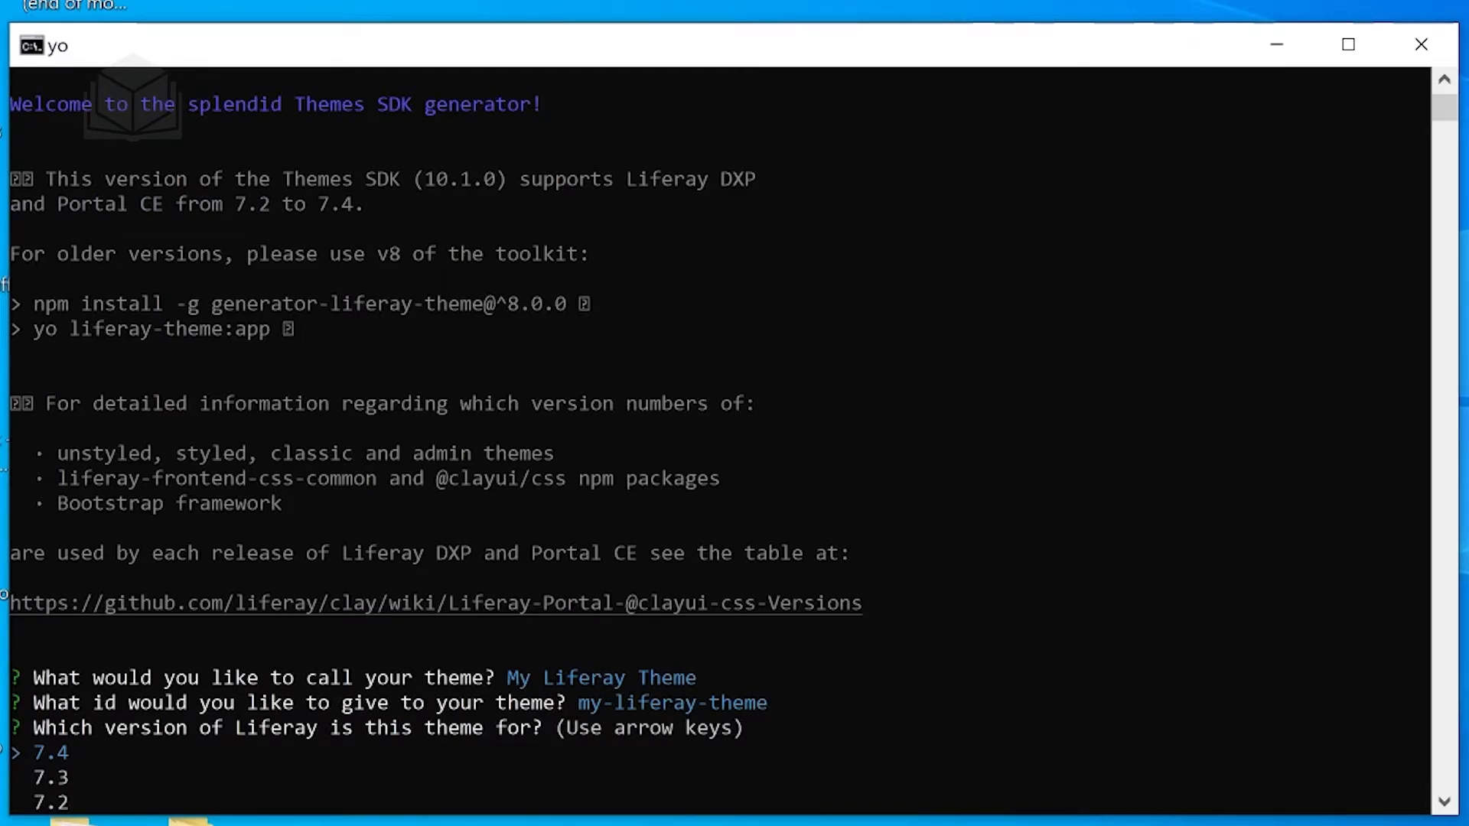
# Accept Liferay 7.4 as the target version for My Liferay Theme
pyautogui.press('enter')
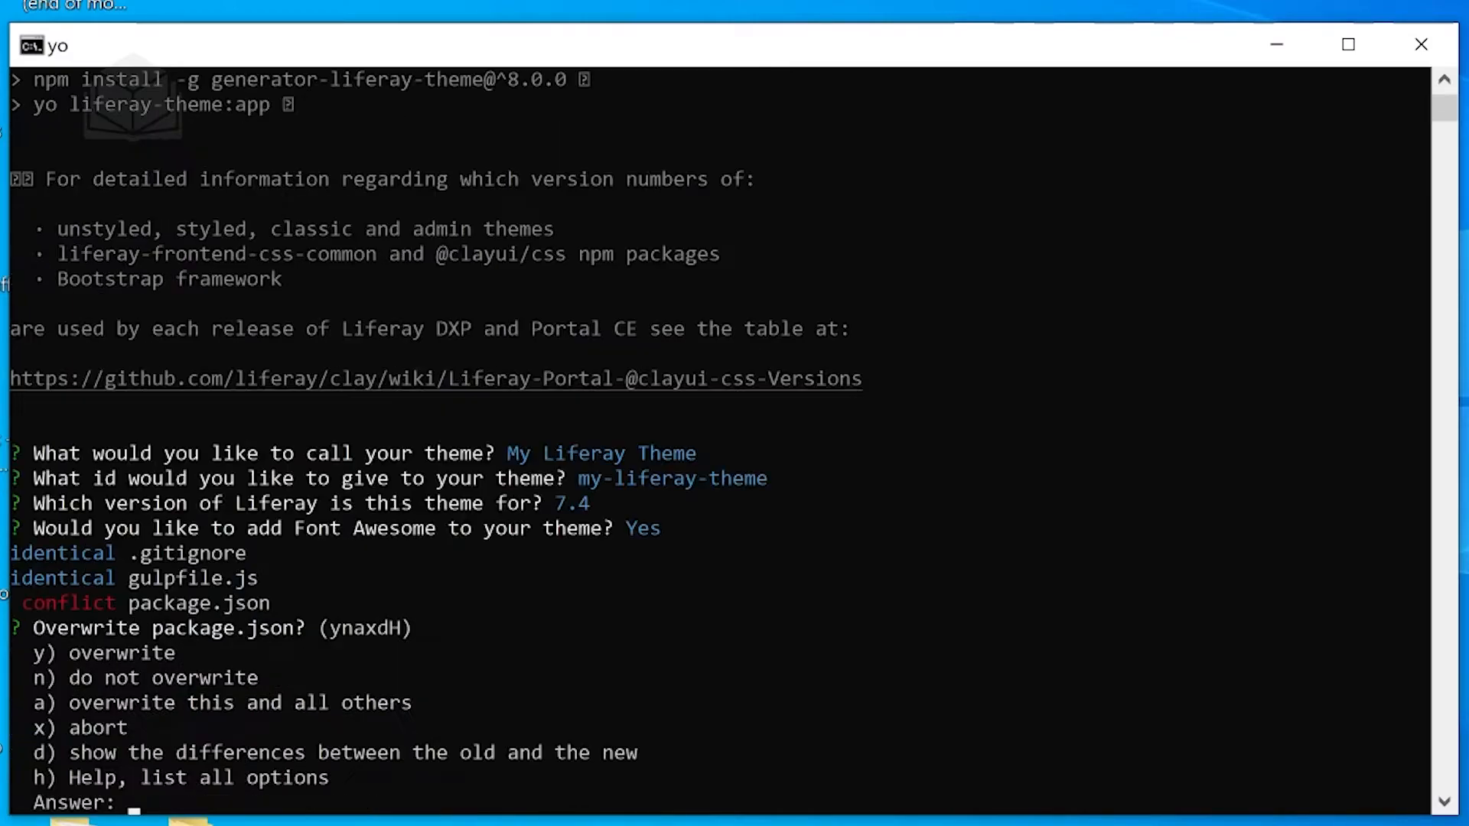
# Answer y to overwrite package.json, liferay-look-and-feel.xml and liferay-plugin-package.properties
pyautogui.write('y')
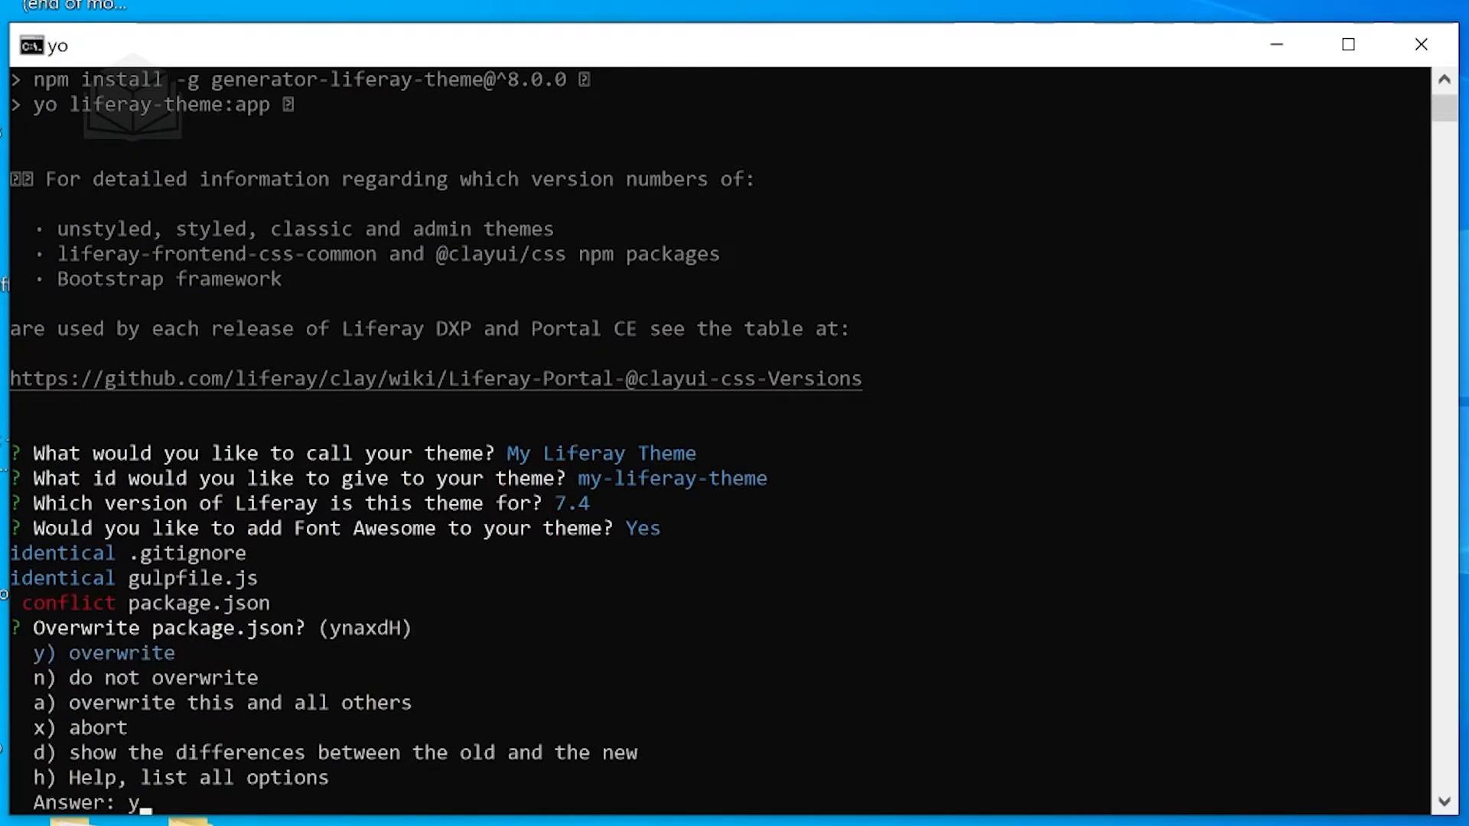
pyautogui.press('Enter')
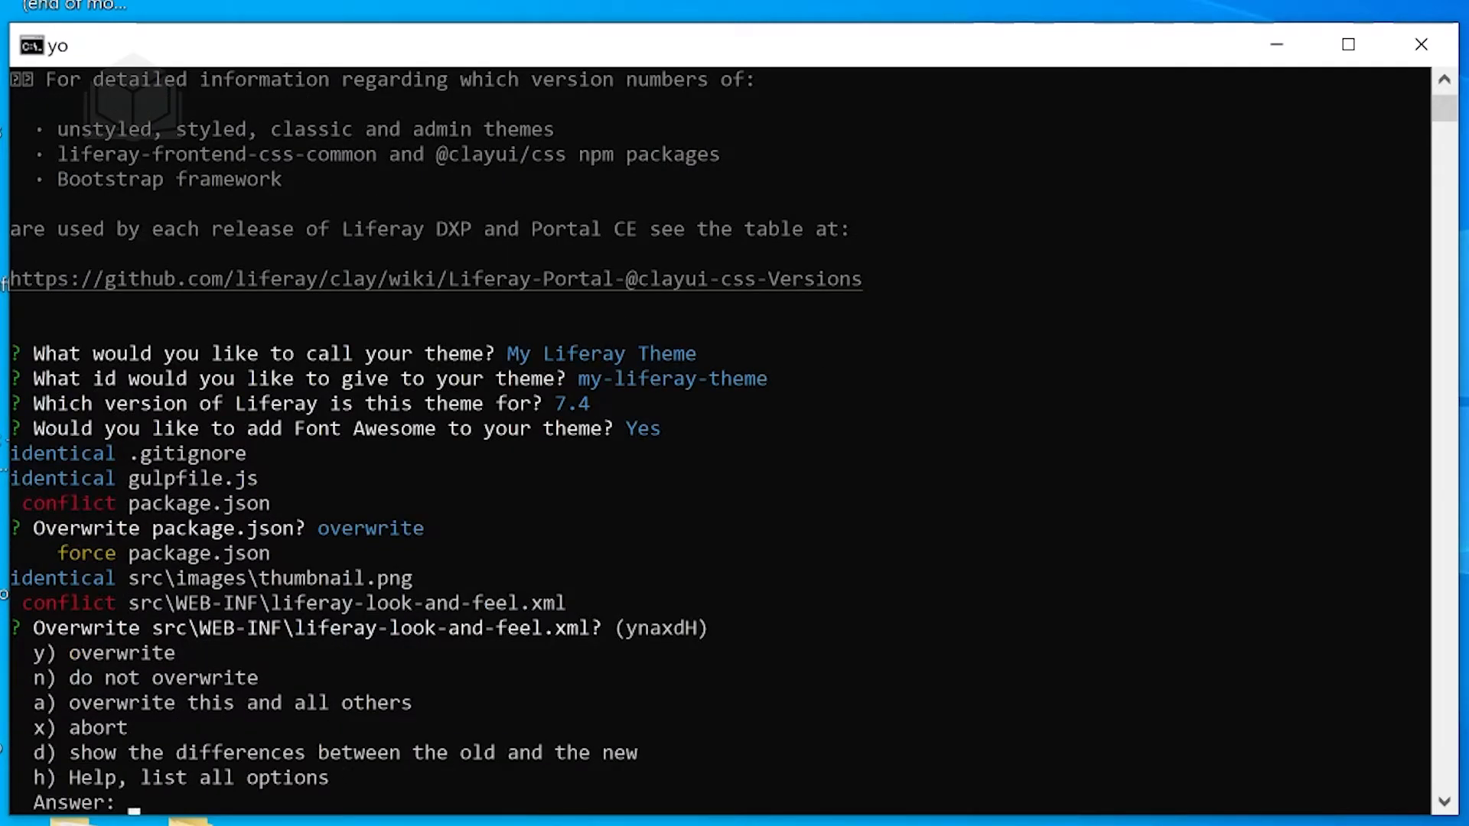
pyautogui.write('y')
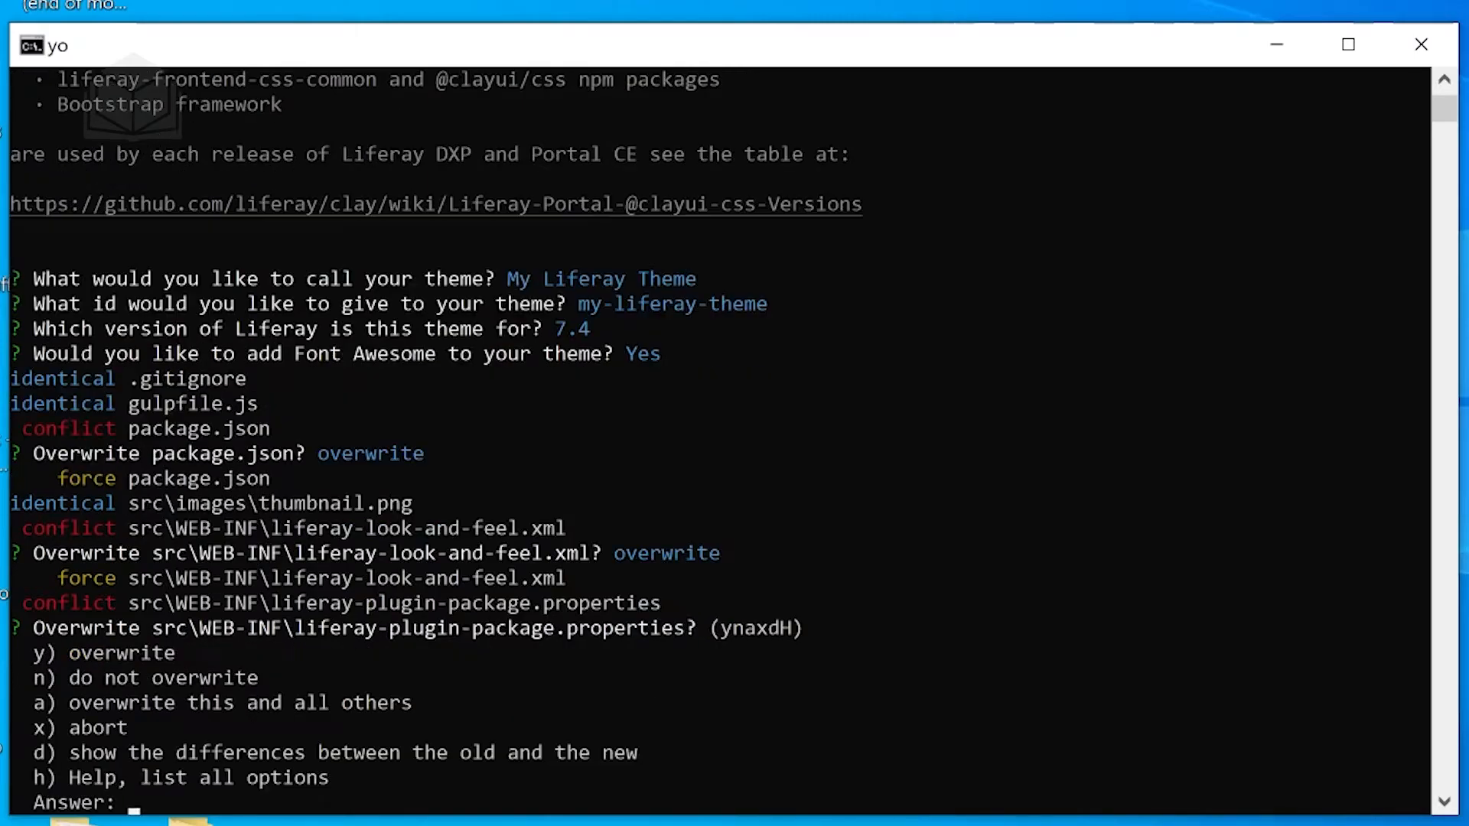
pyautogui.write('y')
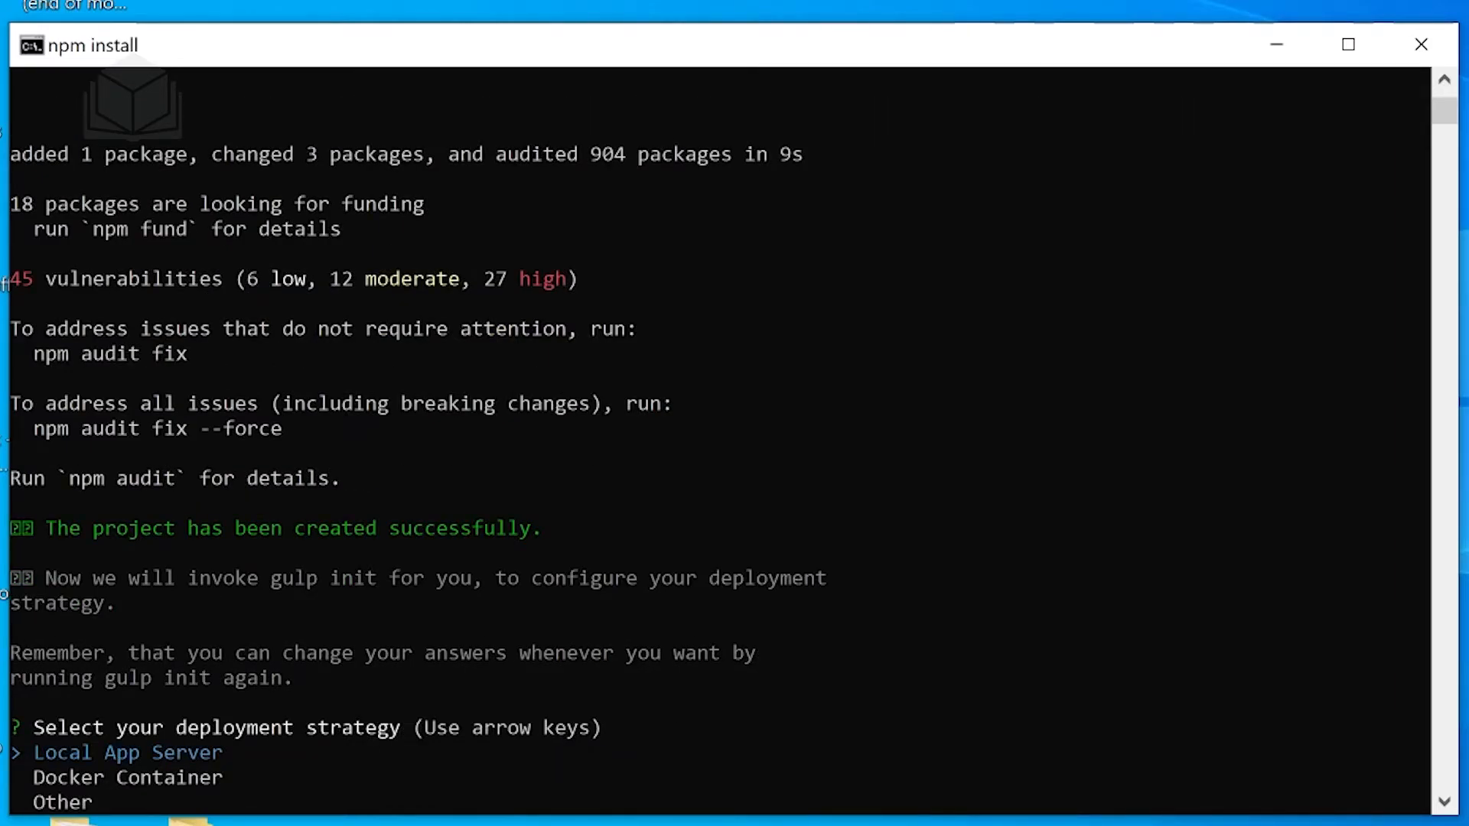
# Choose Local App Server deployment with the DXP 7.4 EP3 liferay-dxp-tomcat-7.4.12-ep3 directory
pyautogui.press('Enter')
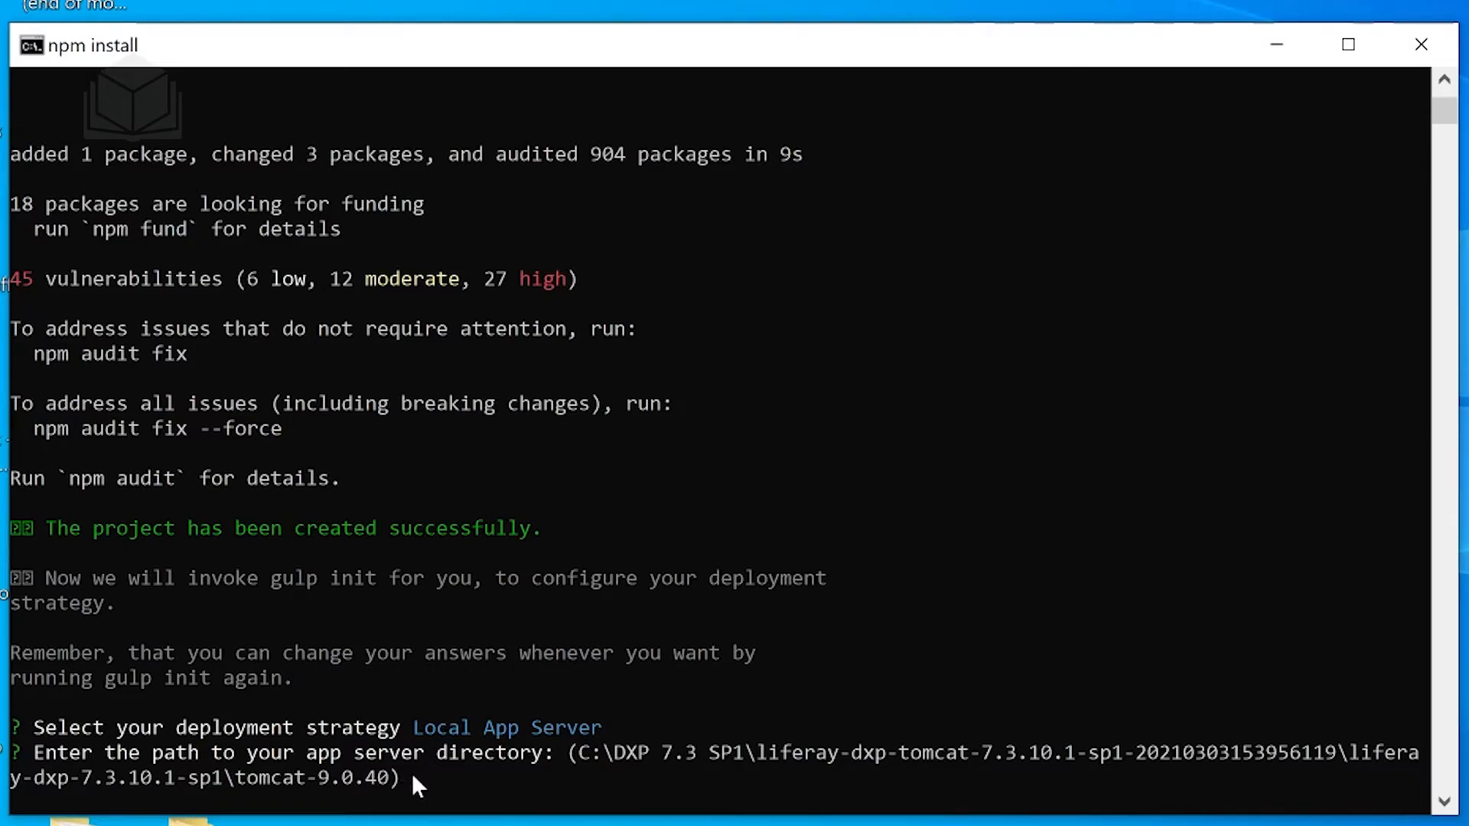
pyautogui.write('C:\\DXP 7.4 EP3\\liferay-dxp-tomcat-7.4.12-ep3-20210728022041024\\liferay-dxp-7.4.12-ep3\\tomcat-9.0.43')
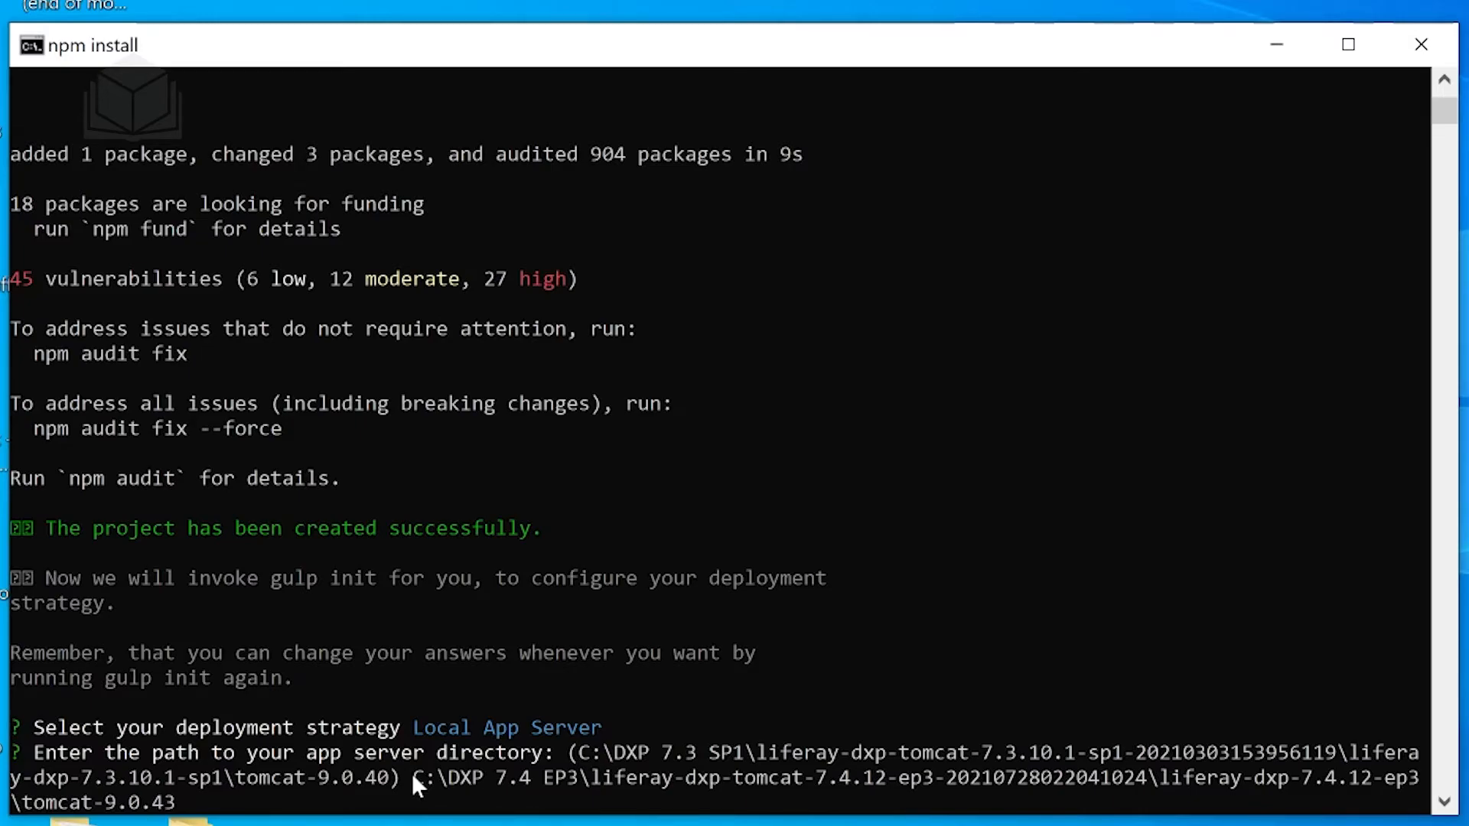
pyautogui.press('Enter')
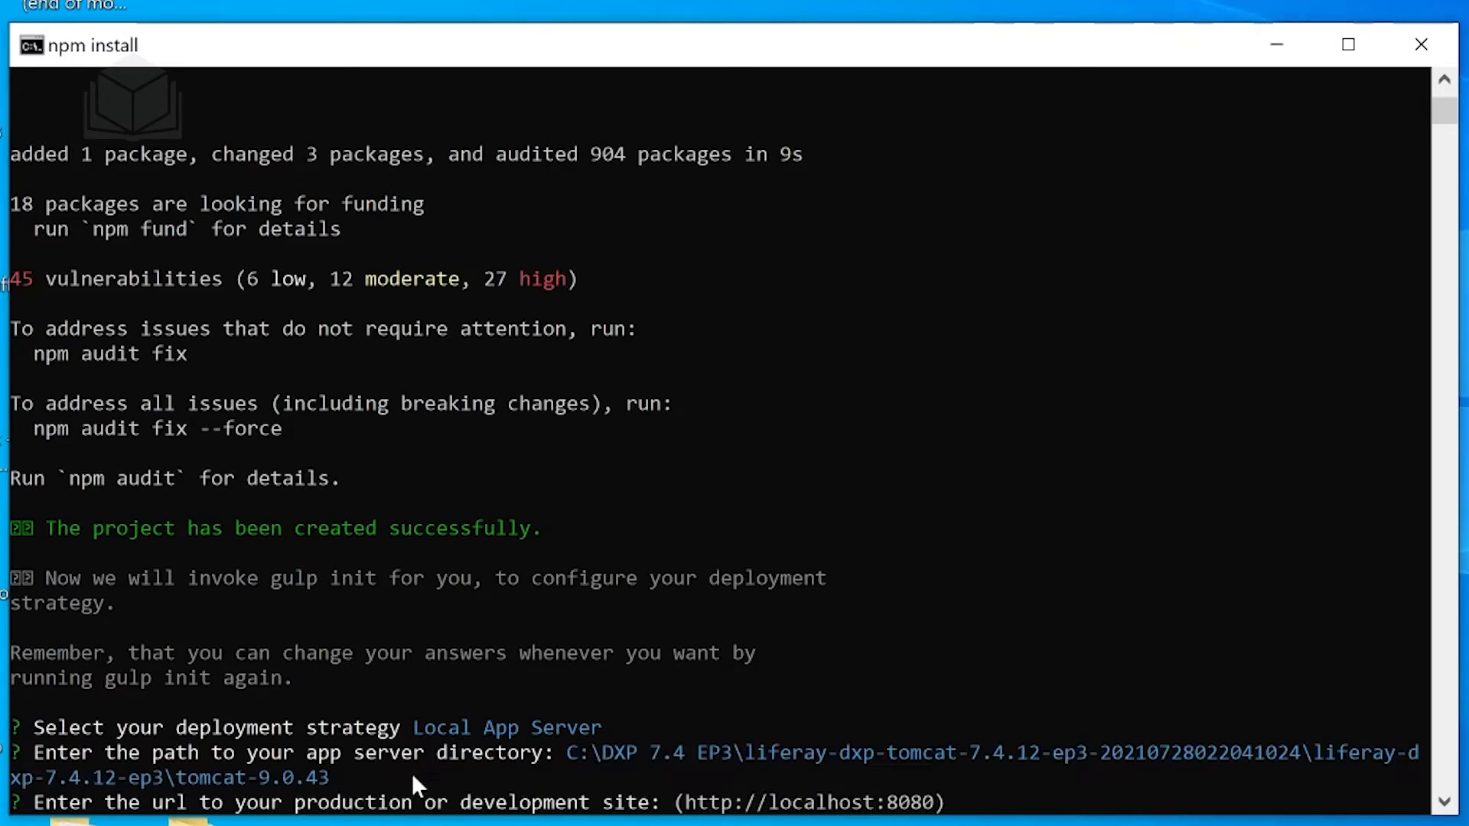